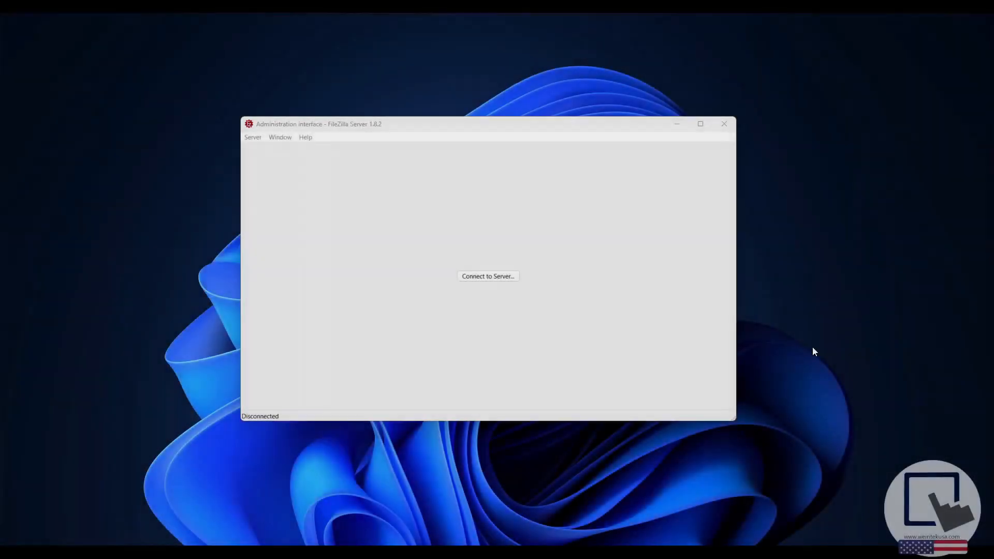
mouse_move(581, 309)
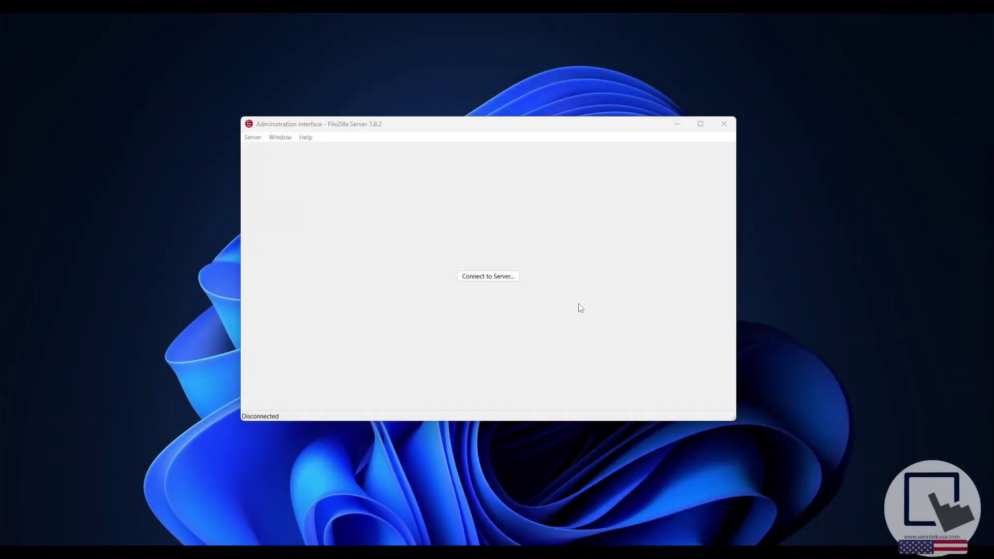
mouse_move(541, 292)
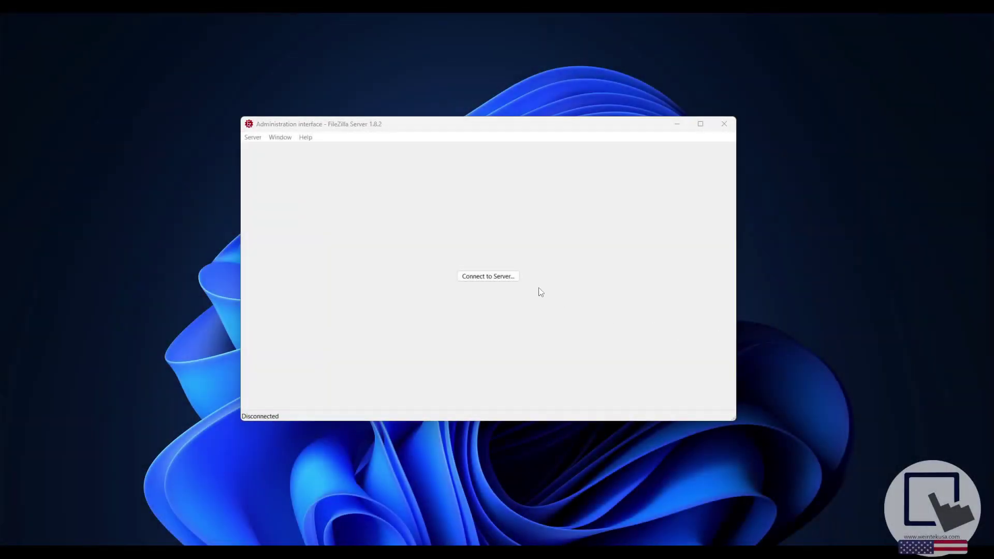
Step: Connect the administration interface to 127.0.0.1 port 14148 with the saved password
click(487, 276)
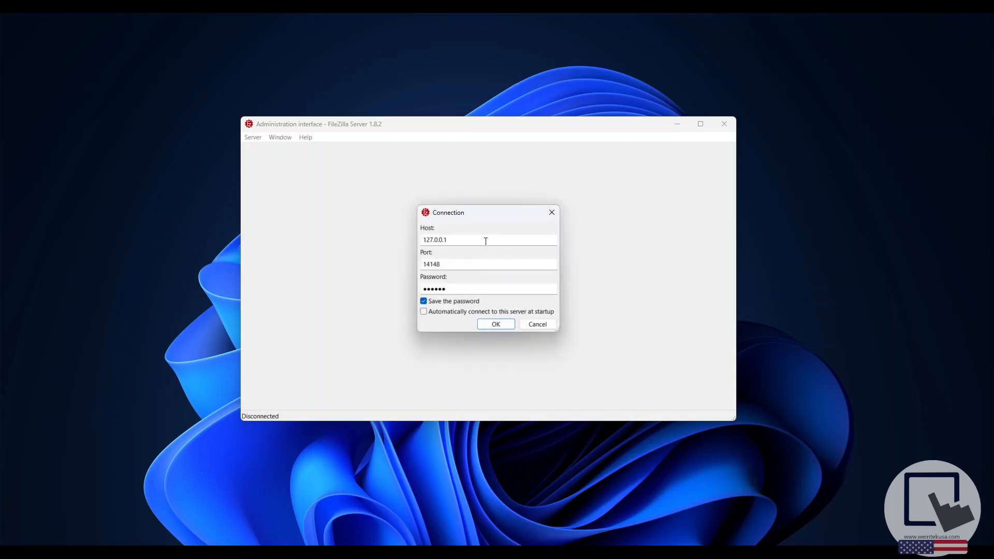
click(485, 240)
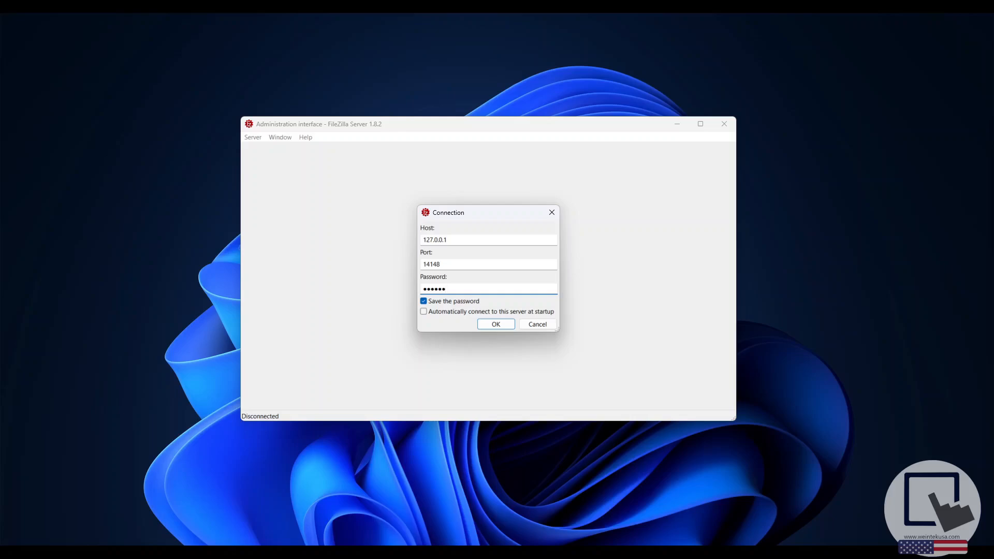
click(495, 324)
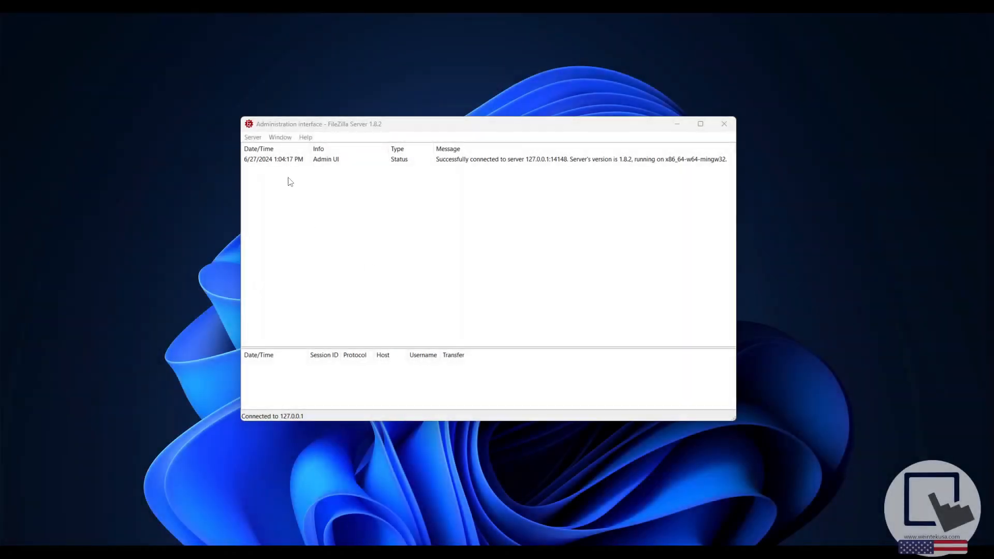
Step: In Server listeners, keep the 0.0.0.0 listener on port 990 with Implicit FTP over TLS
click(253, 137)
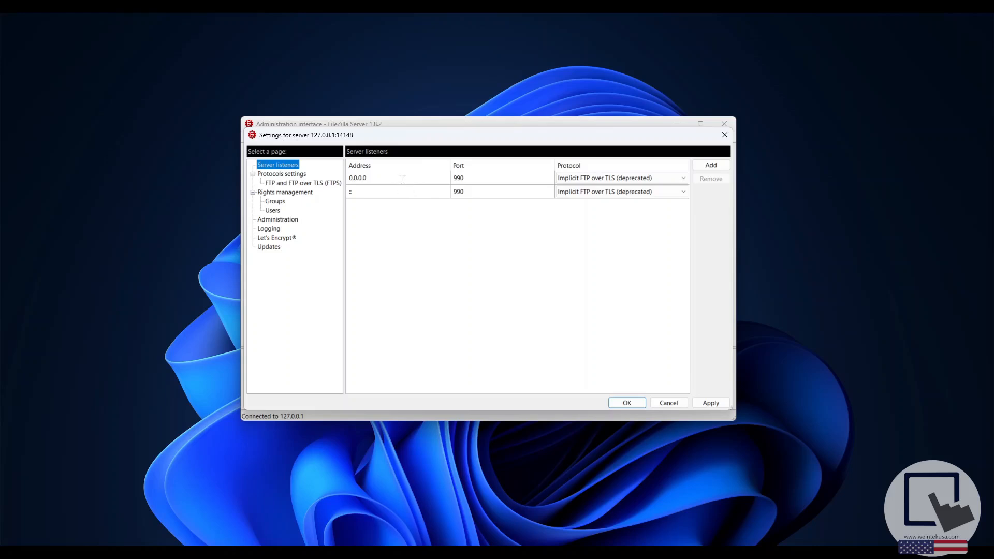
click(482, 178)
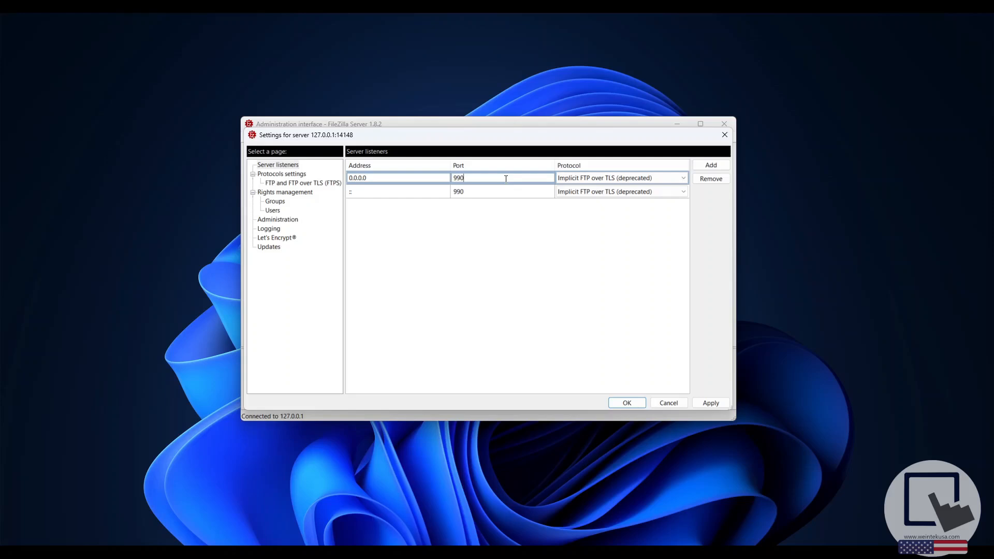
mouse_move(579, 182)
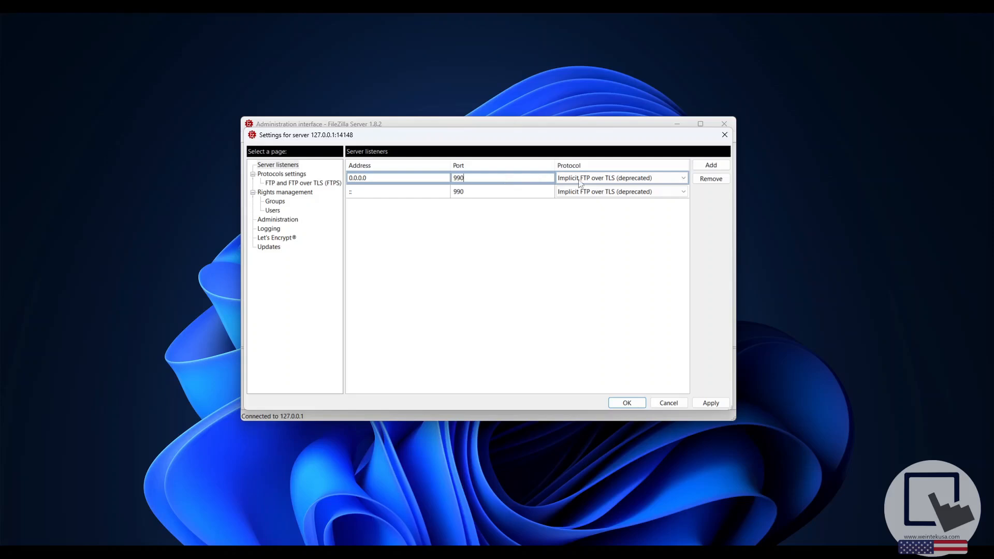
click(683, 178)
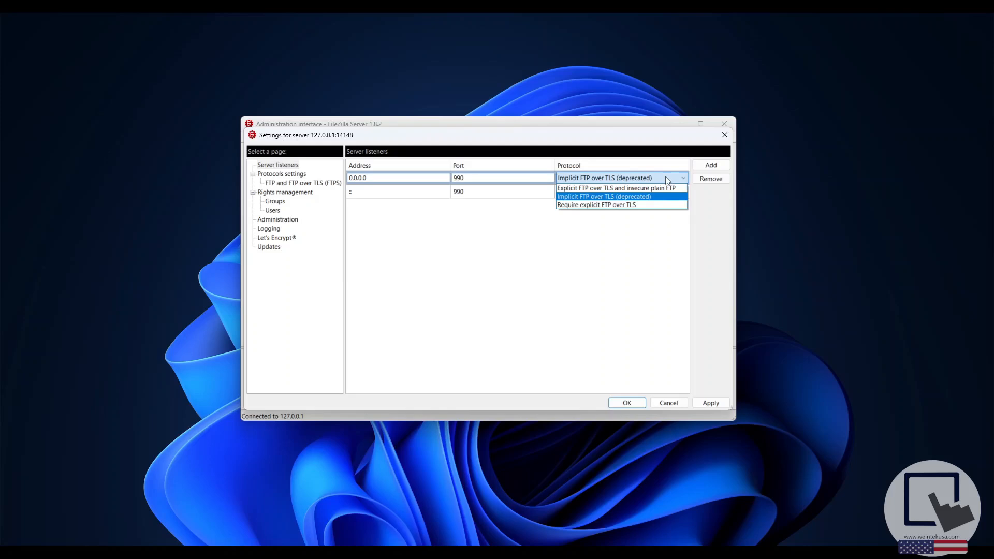
click(603, 196)
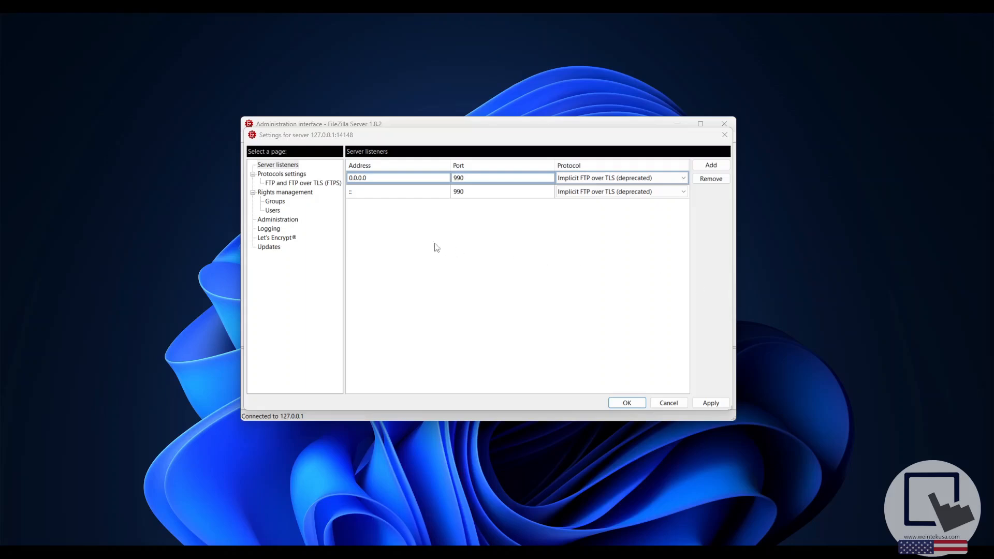
Step: In Rights management > Users, add a new user named demo
click(271, 210)
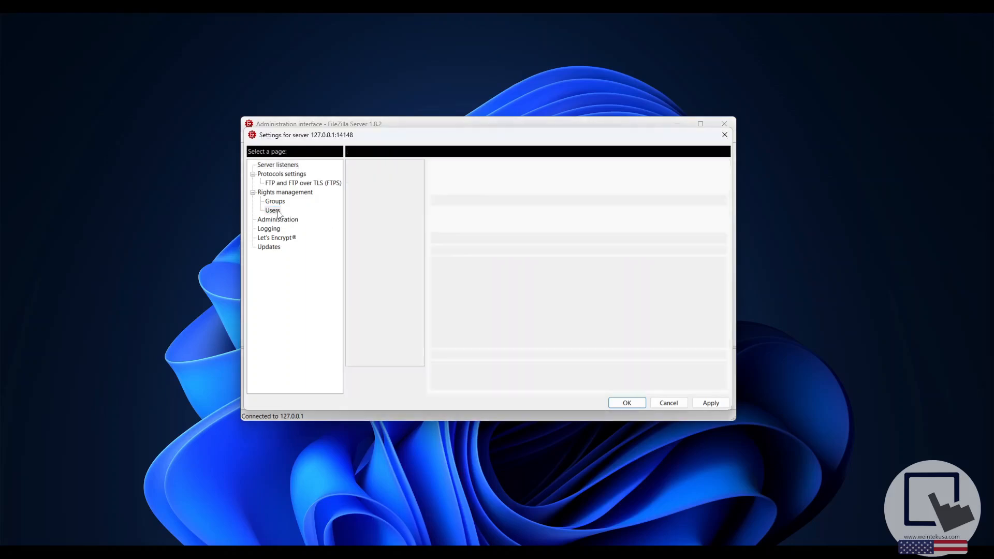
click(272, 210)
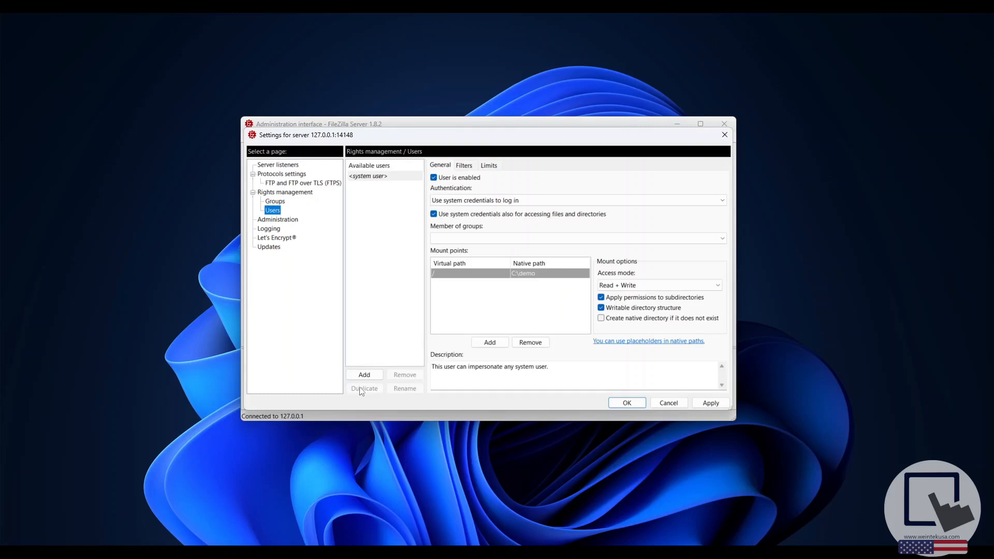
click(364, 374)
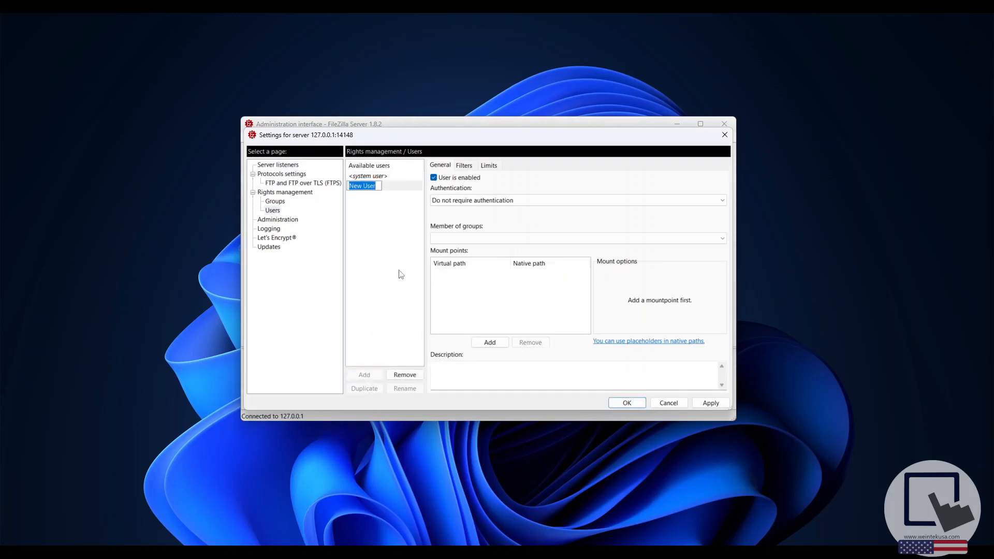
text(demo)
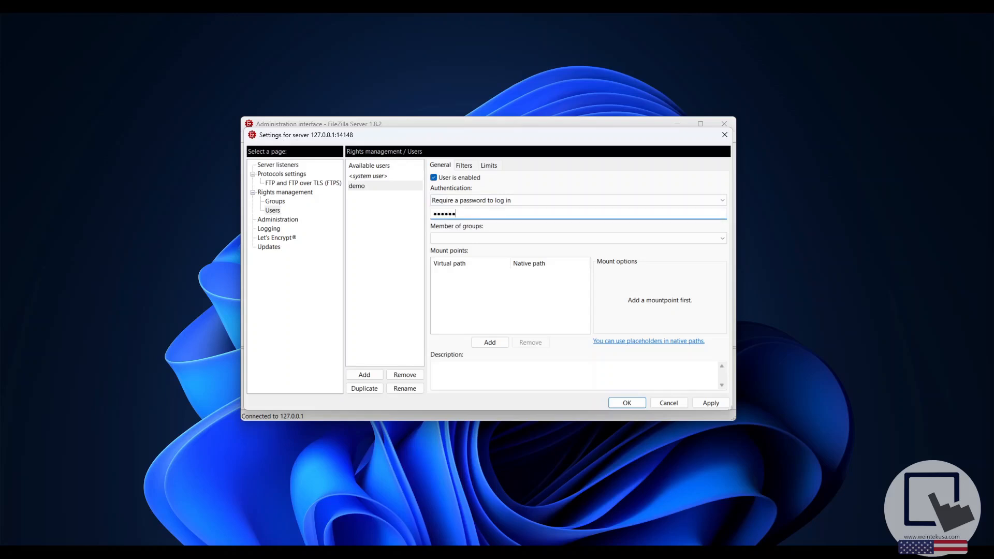
Step: Add mount point / mapped to C:\demo for demo and save the settings
click(489, 342)
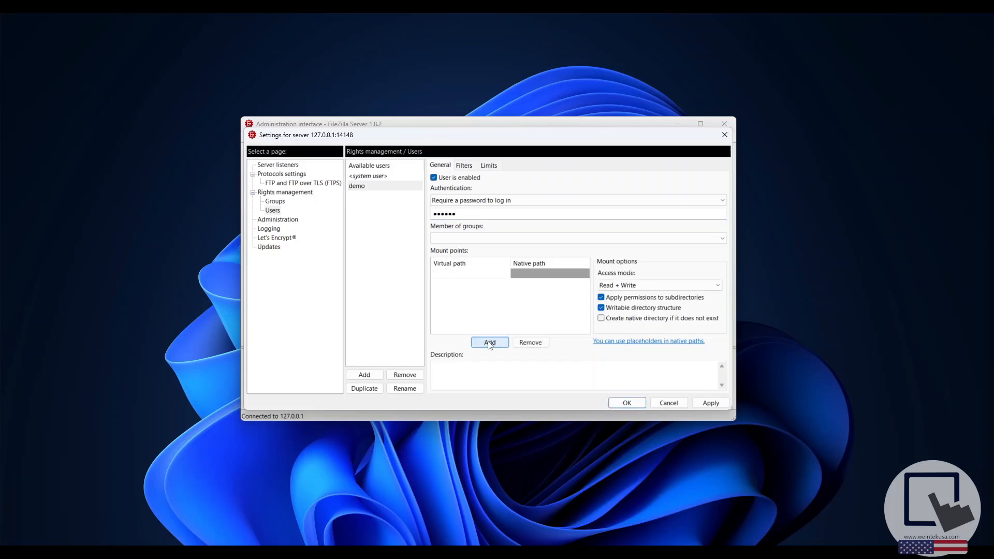
click(489, 342)
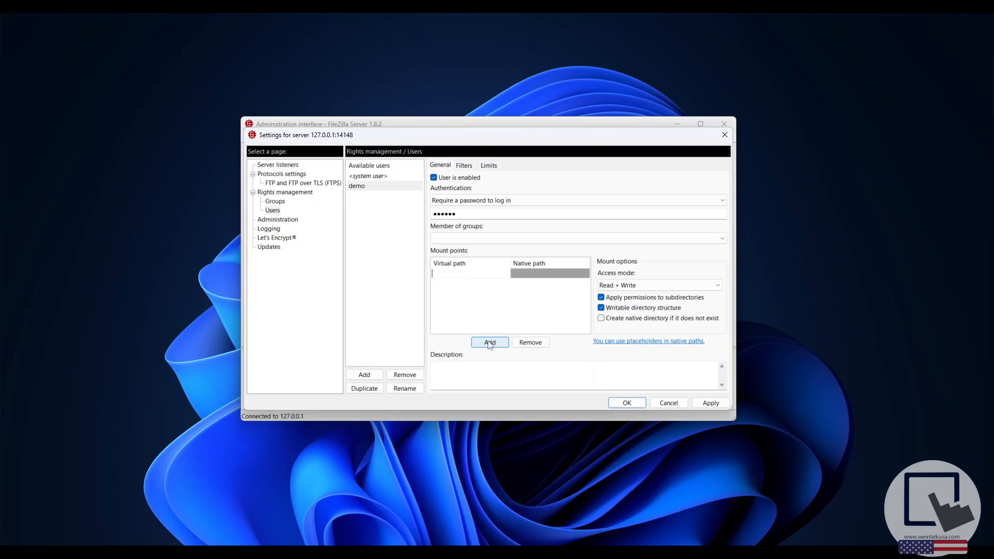
text(/)
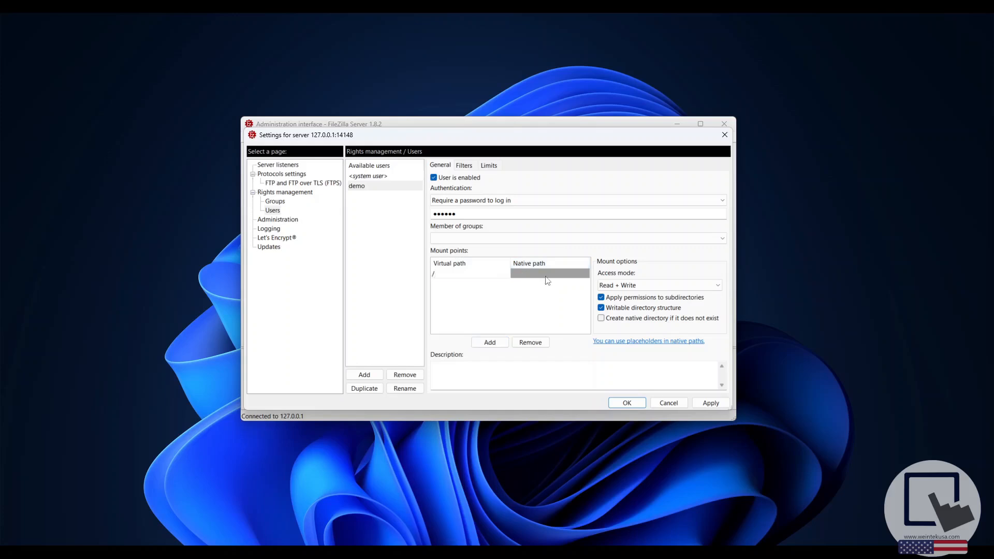
click(549, 273)
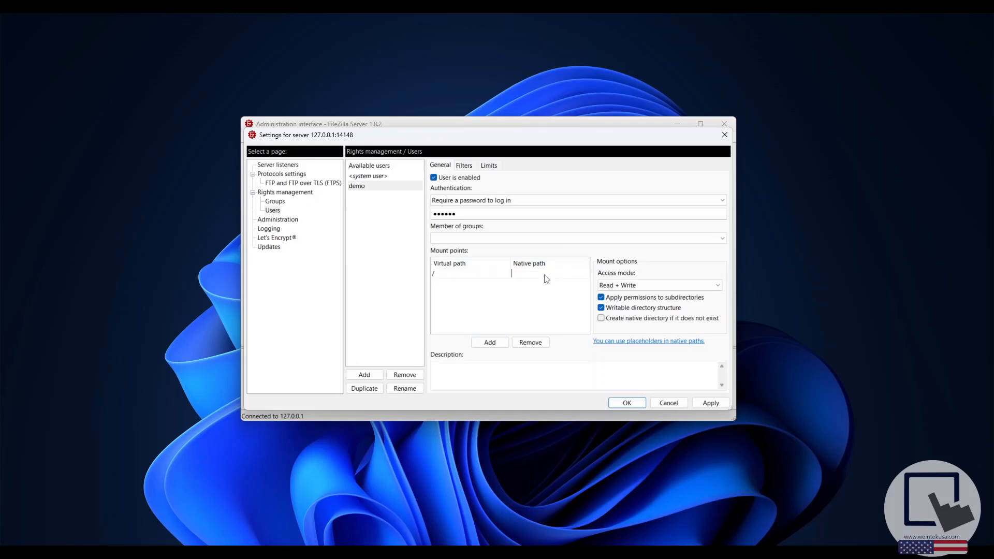
text(C:\demo)
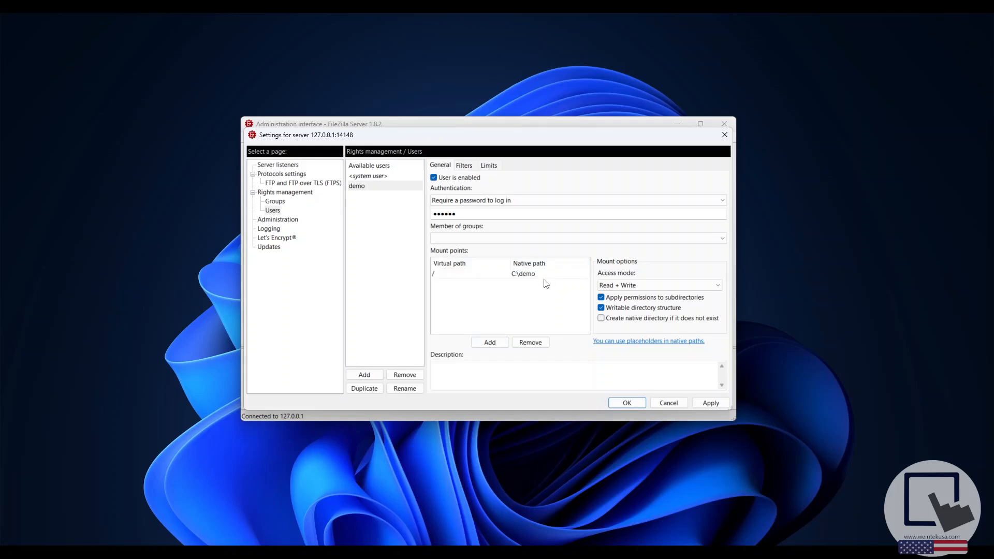
click(478, 273)
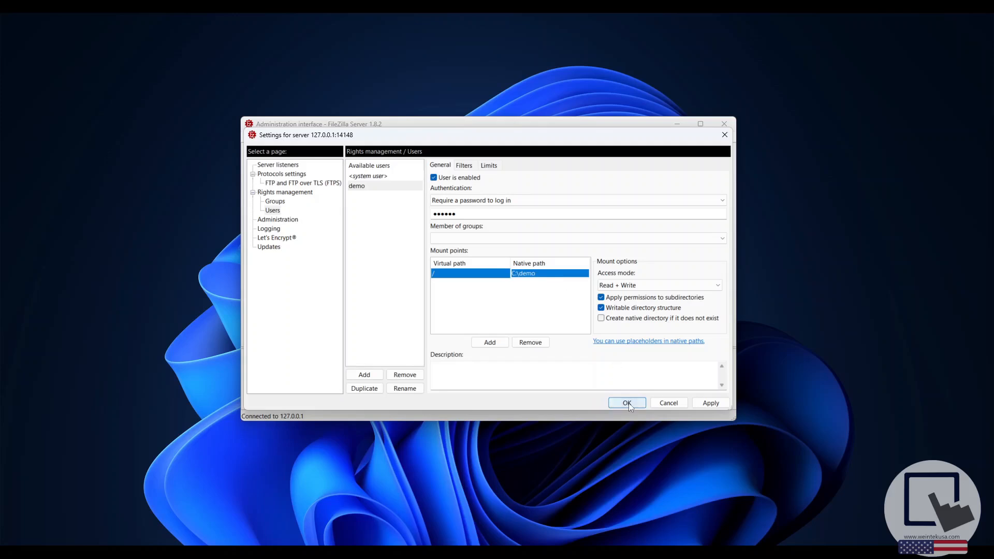
click(626, 403)
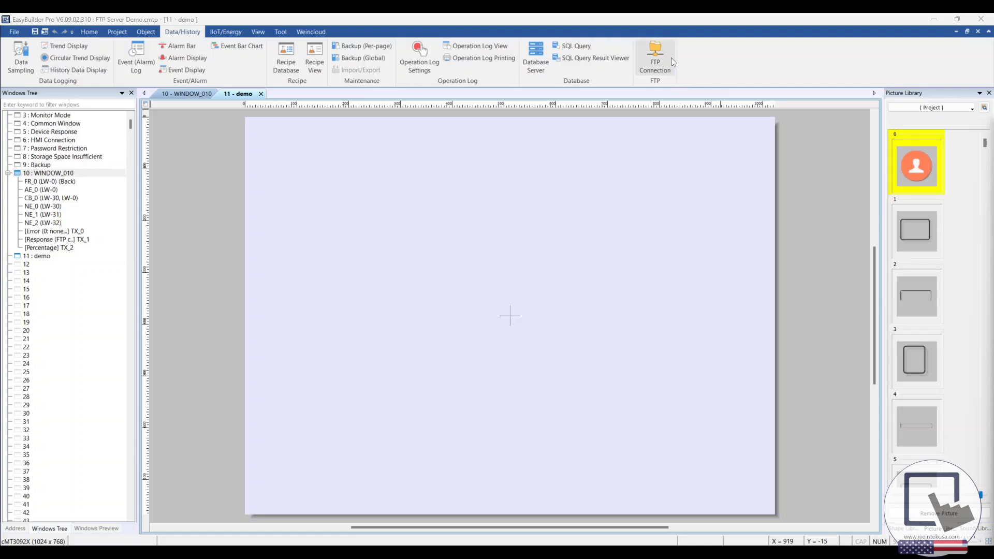
mouse_move(670, 59)
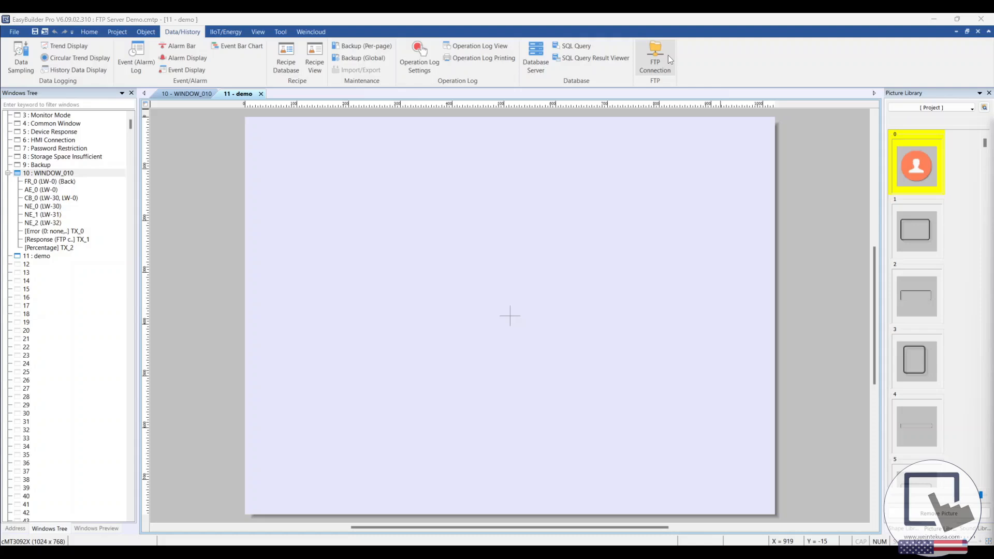
Step: Create a new FTP connection to host 127.0.0.1 port 990 with username demo and password
click(654, 49)
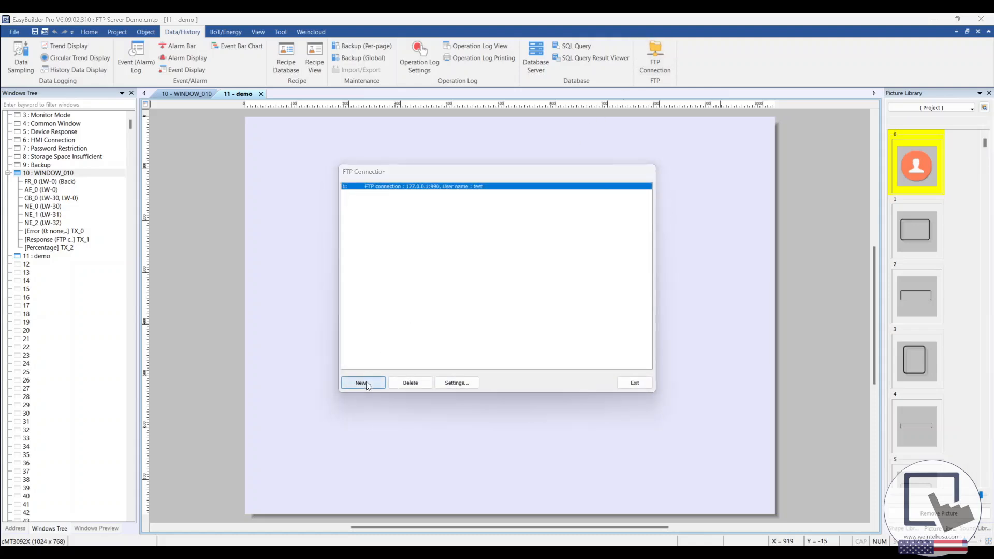
click(363, 383)
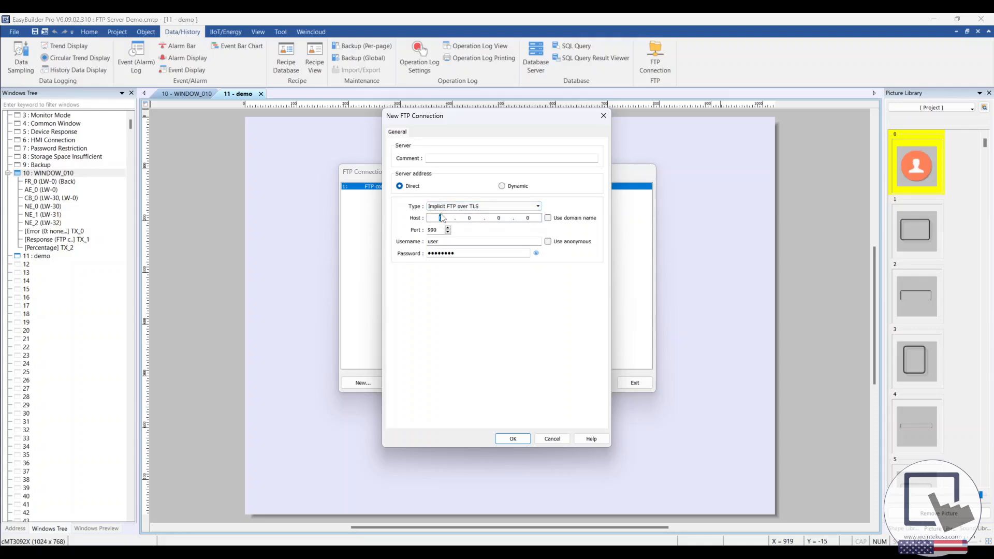
text(127)
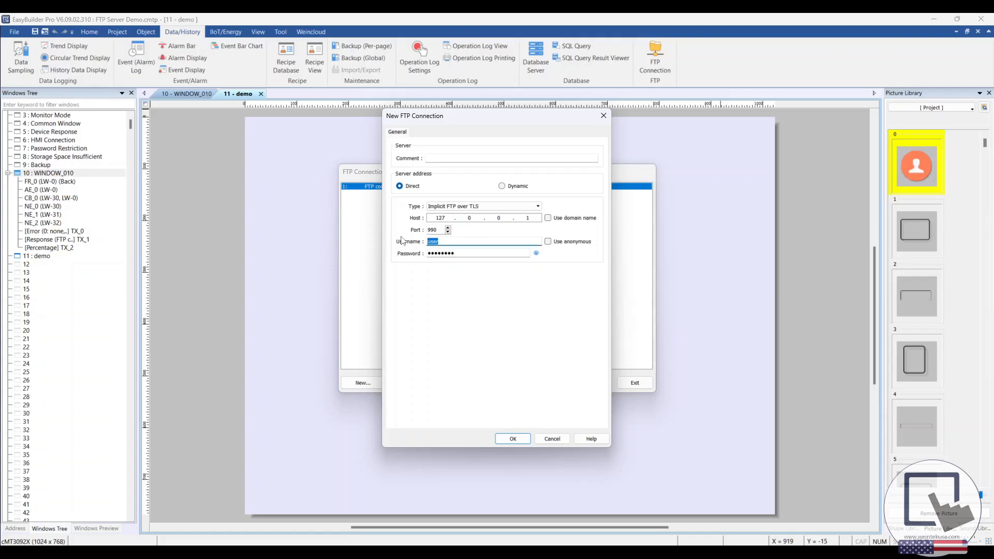
text(demo)
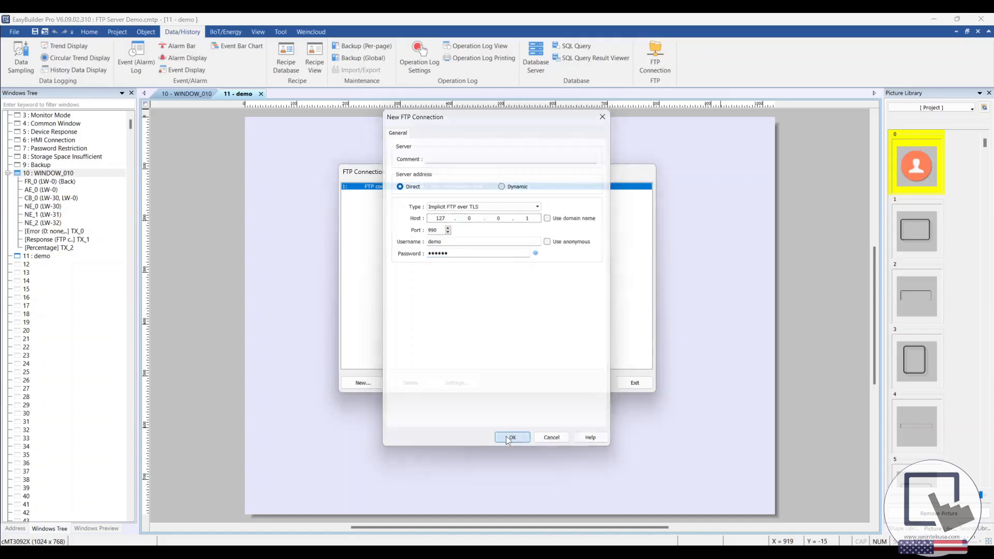
Step: Confirm the FTP connection, then enable Full (folder + file name) at Local HMI LW 0 in the file browser
click(512, 436)
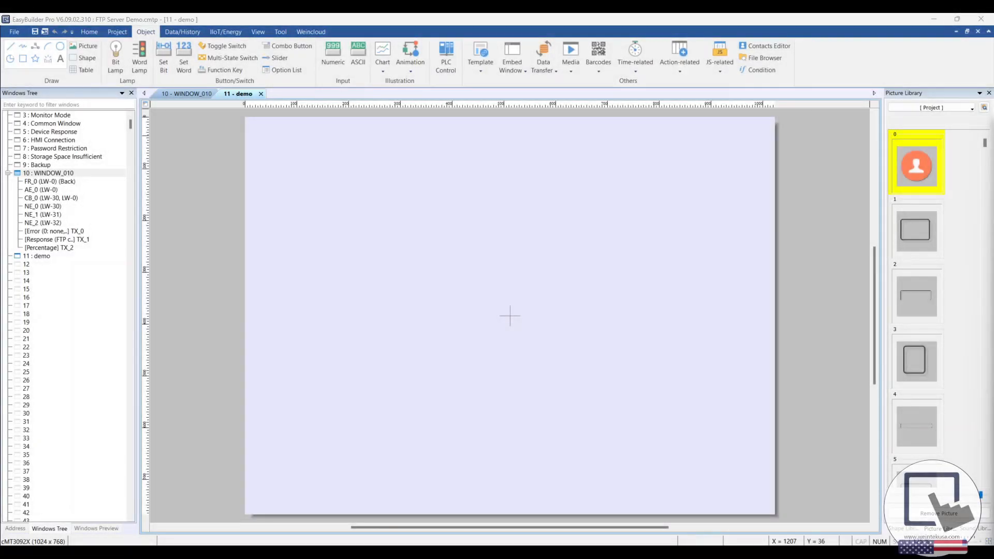
mouse_move(764, 142)
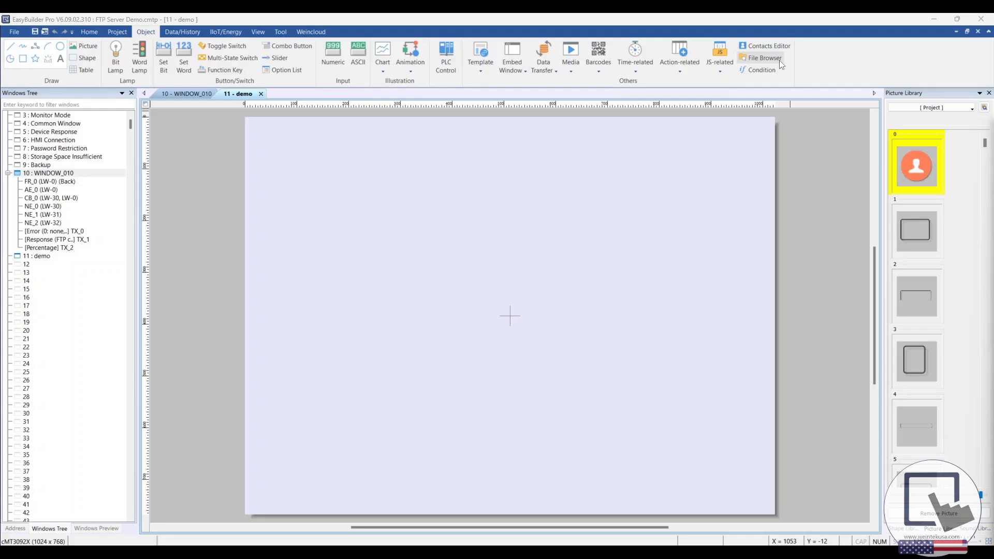
click(763, 57)
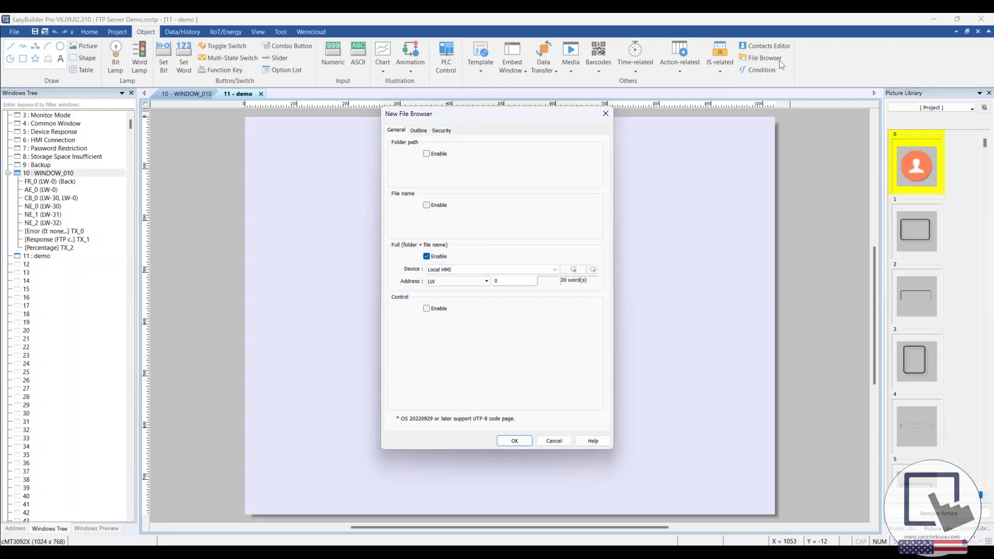
mouse_move(558, 185)
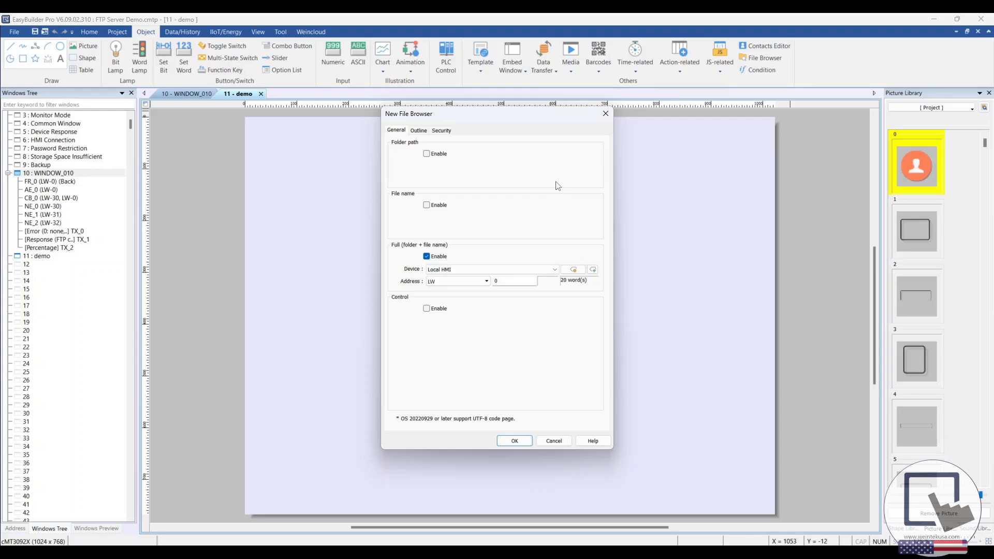
mouse_move(529, 290)
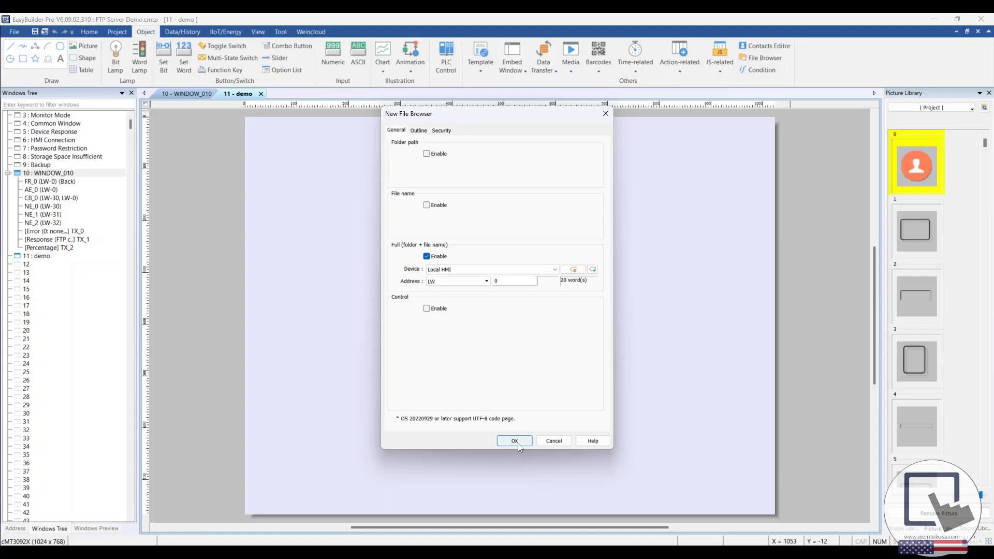
click(514, 440)
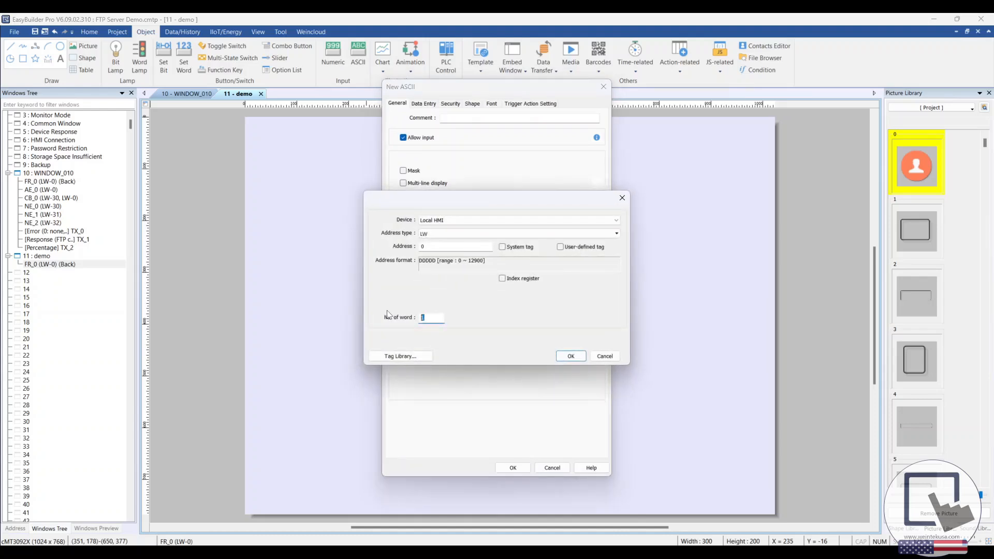
Step: Set the ASCII input to 20 words at LW-0 and place it below the file browser
text(20)
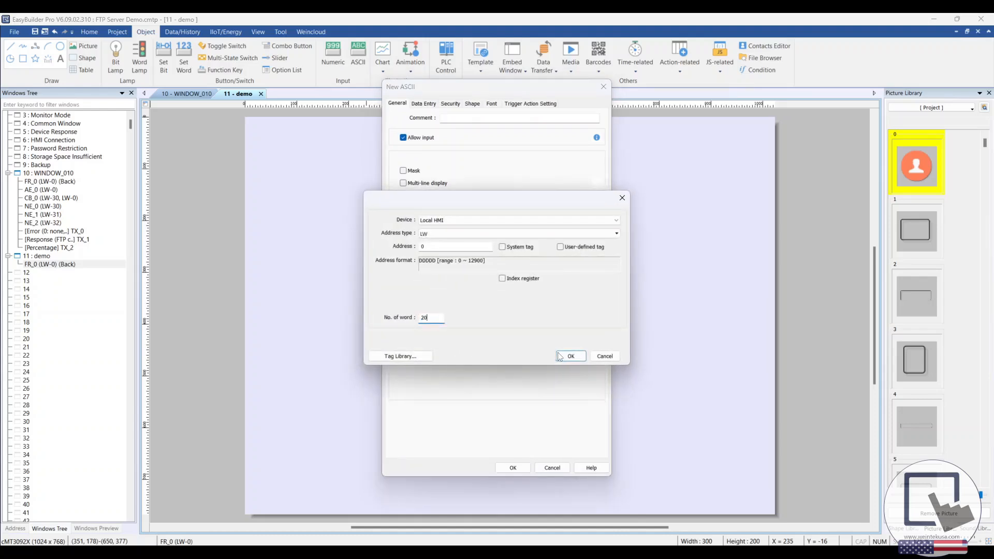
click(570, 355)
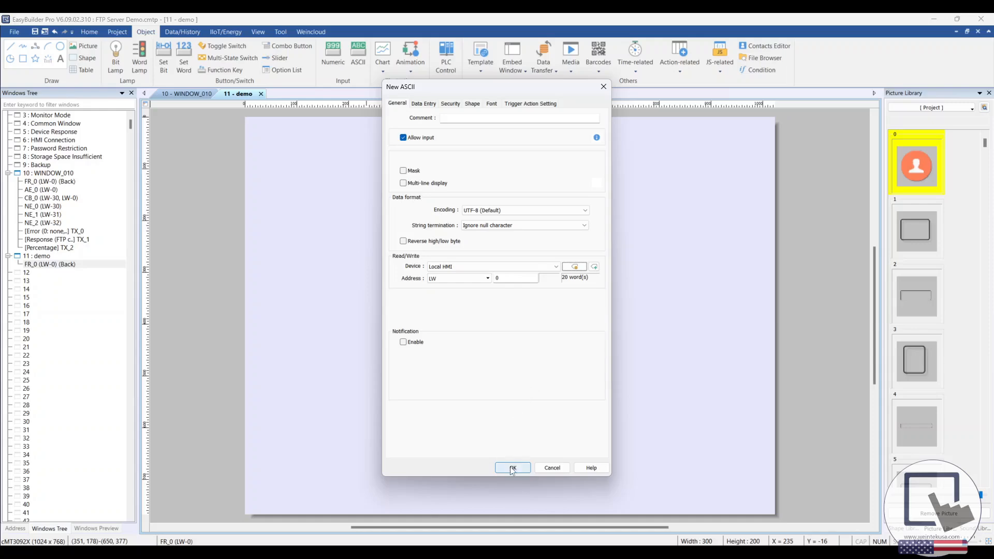
click(512, 467)
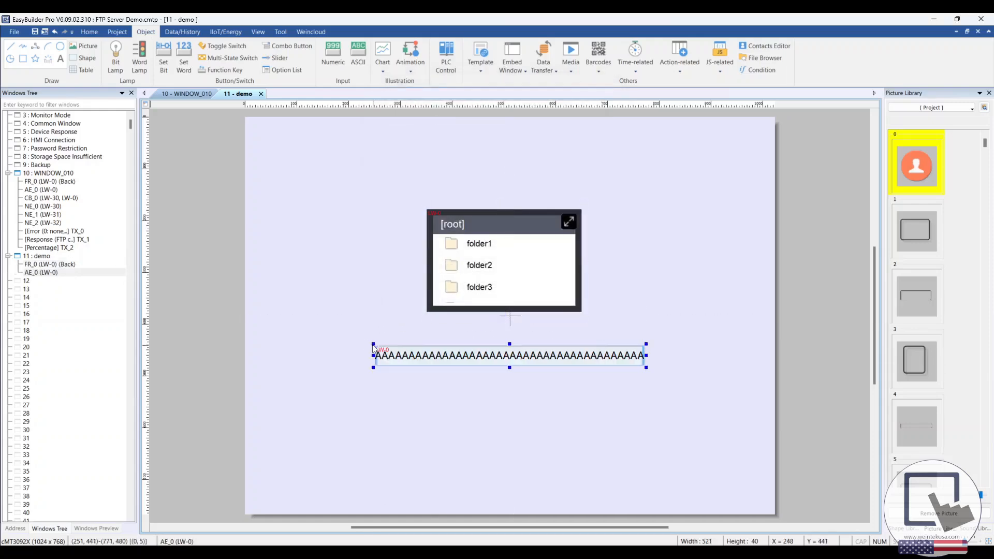
click(536, 159)
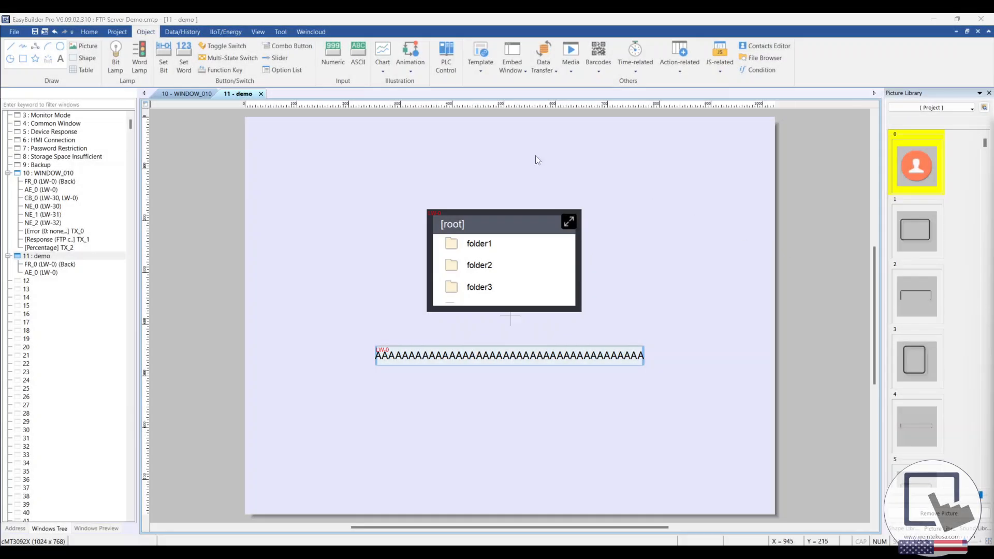
mouse_move(299, 50)
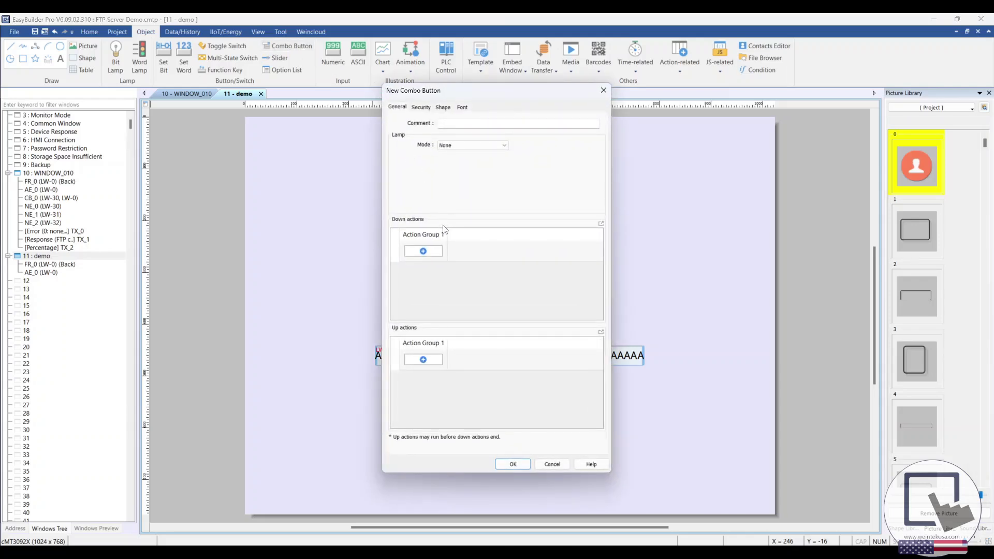
Step: Add a Down action File Transfer as Upload (HMI -> FTP), status address 30, percentage progress
click(423, 251)
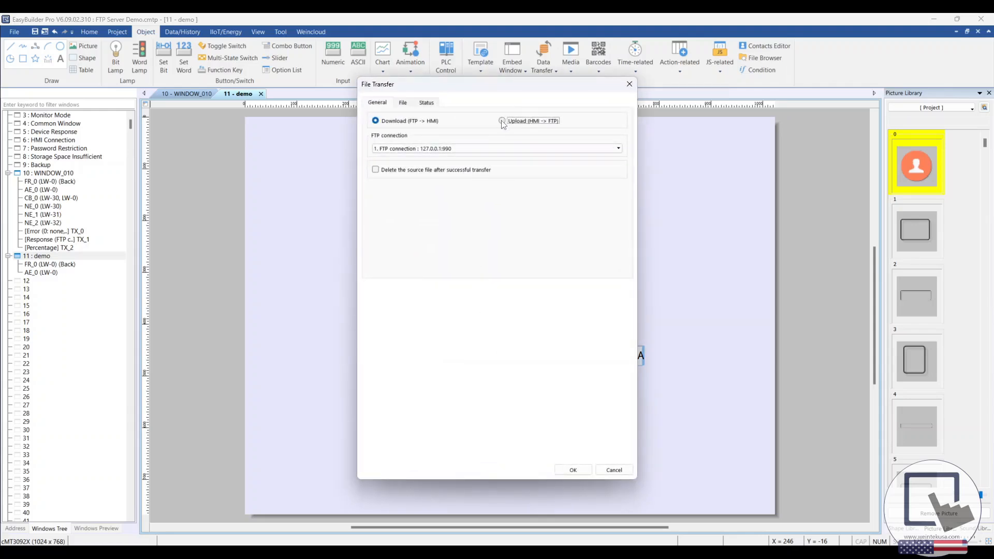
click(501, 120)
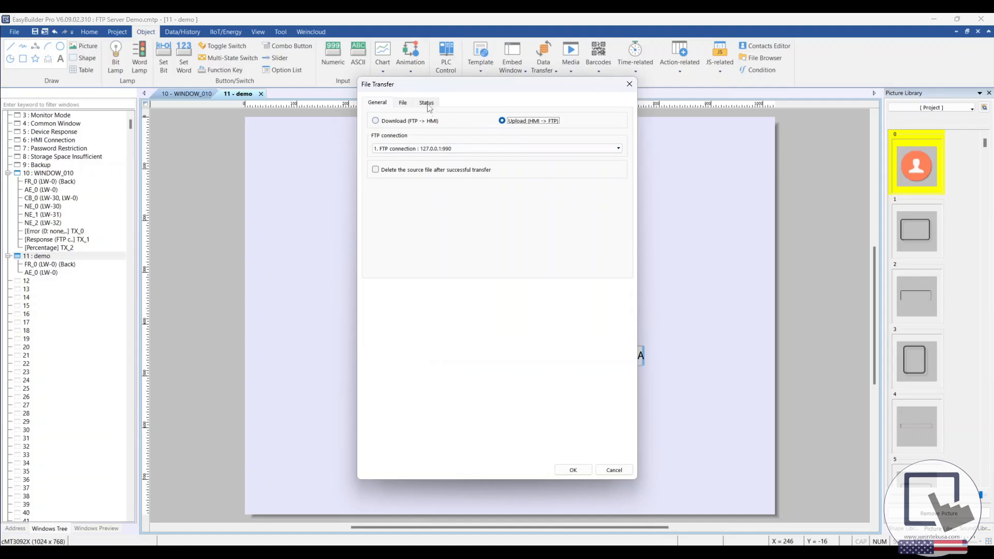
click(426, 102)
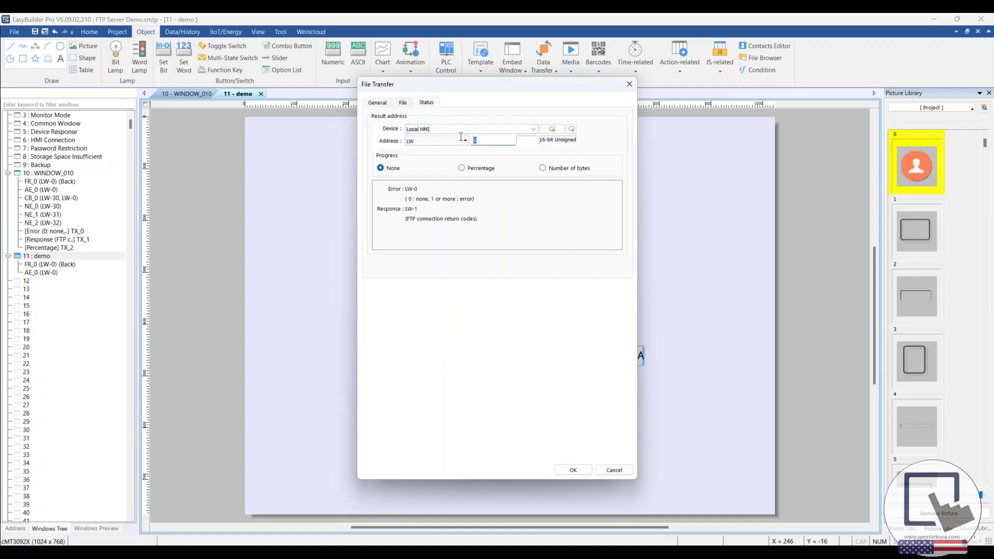
text(30)
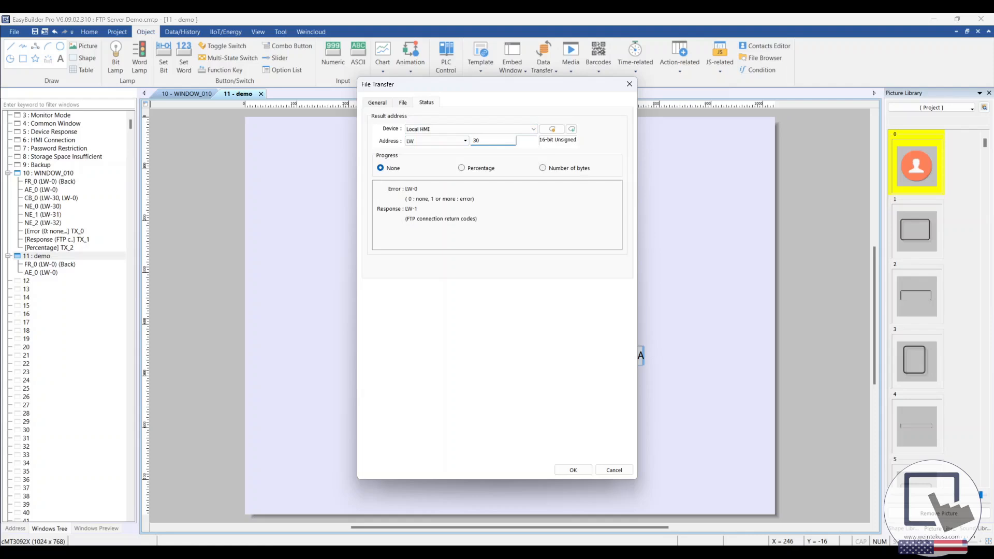
click(462, 168)
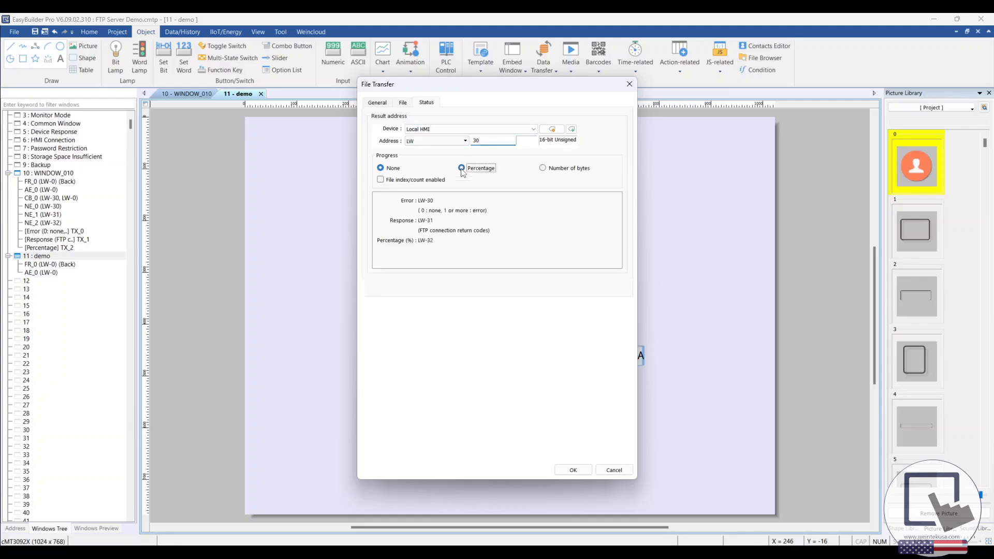
click(461, 168)
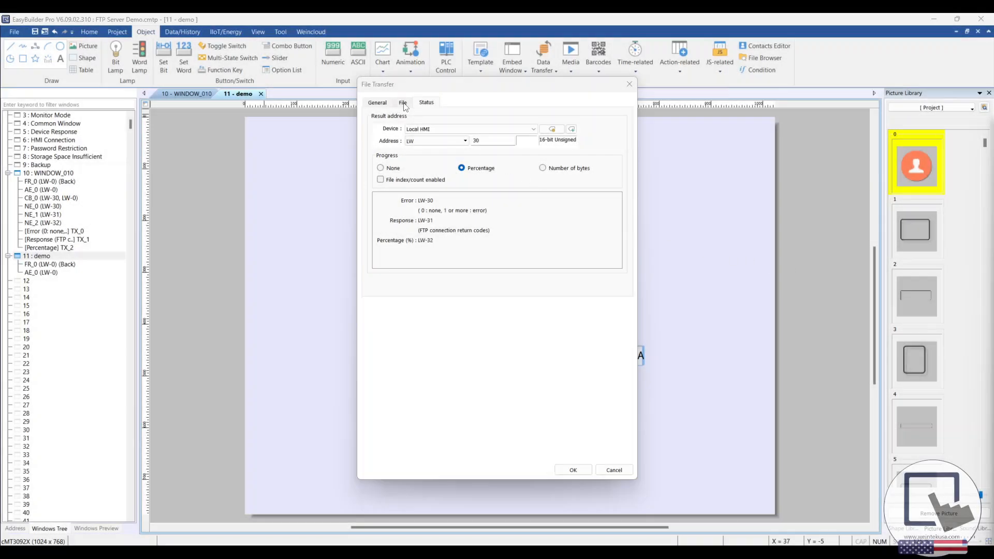
Step: Set HMI full path to Address LW 0 and FTP path Fixed as /demo/FTP_TEST.pdf
click(402, 102)
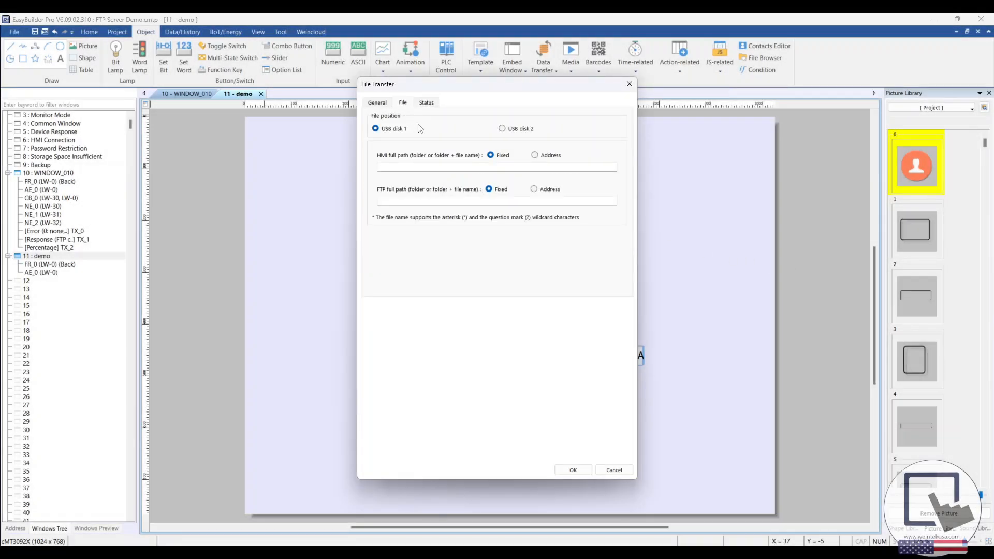
click(534, 155)
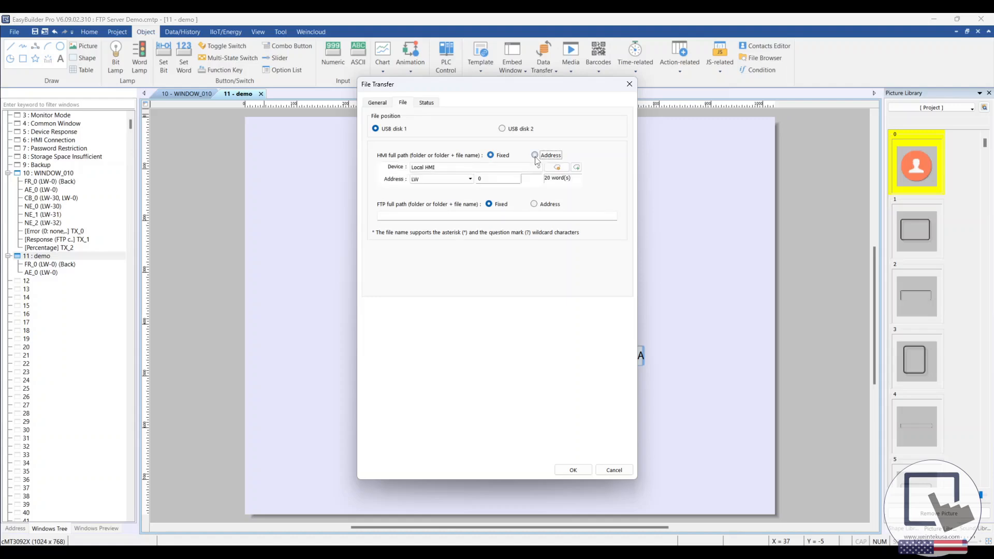
click(535, 156)
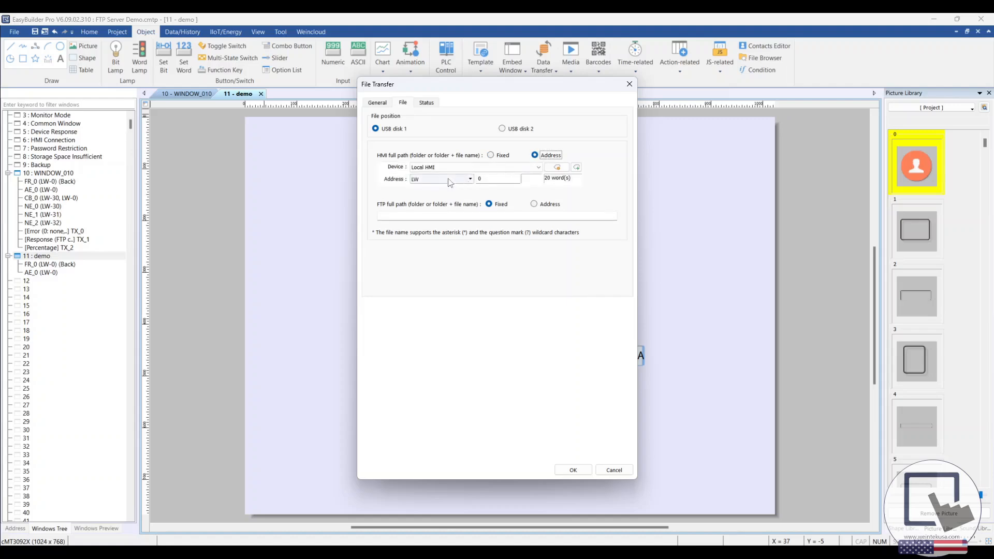
mouse_move(523, 183)
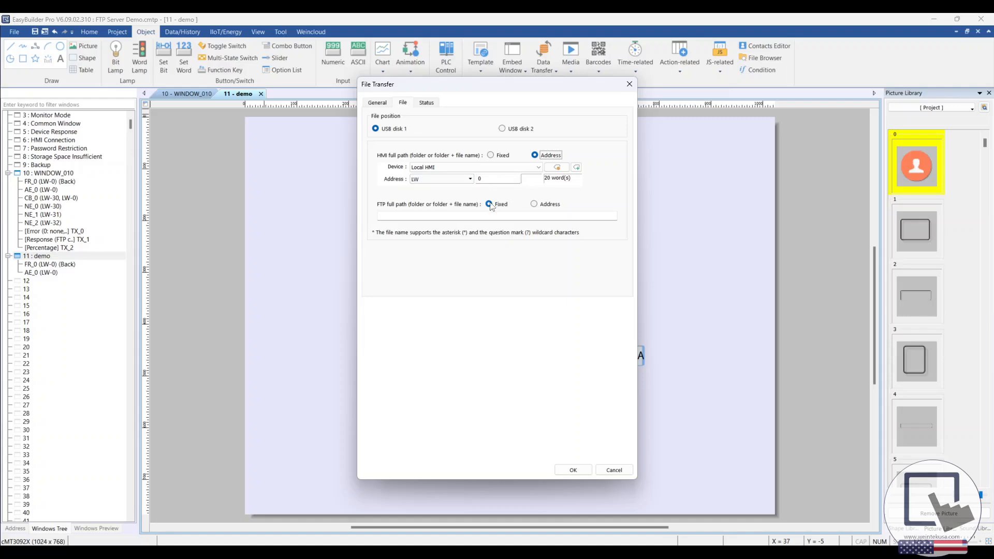
click(489, 204)
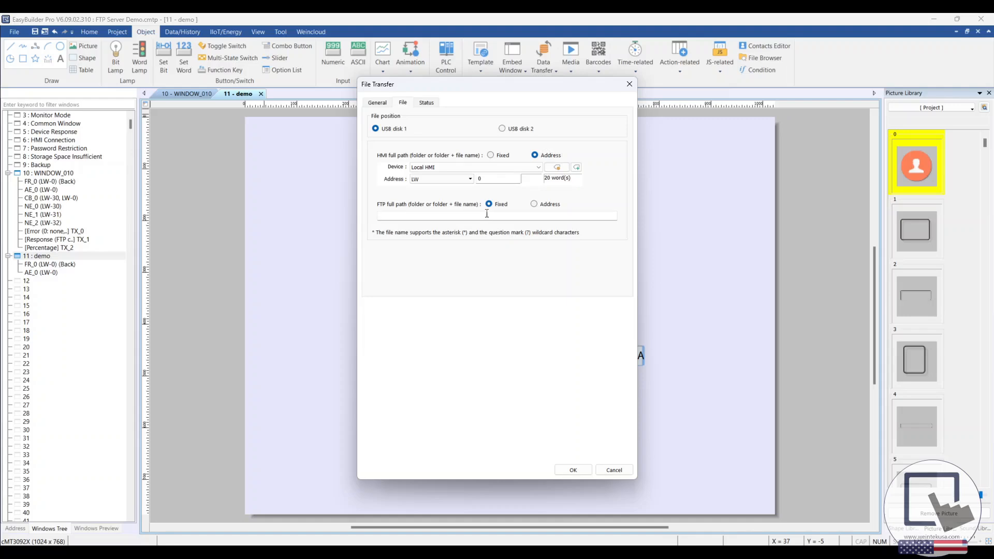
text(/demo/FTP_TEST.pdf)
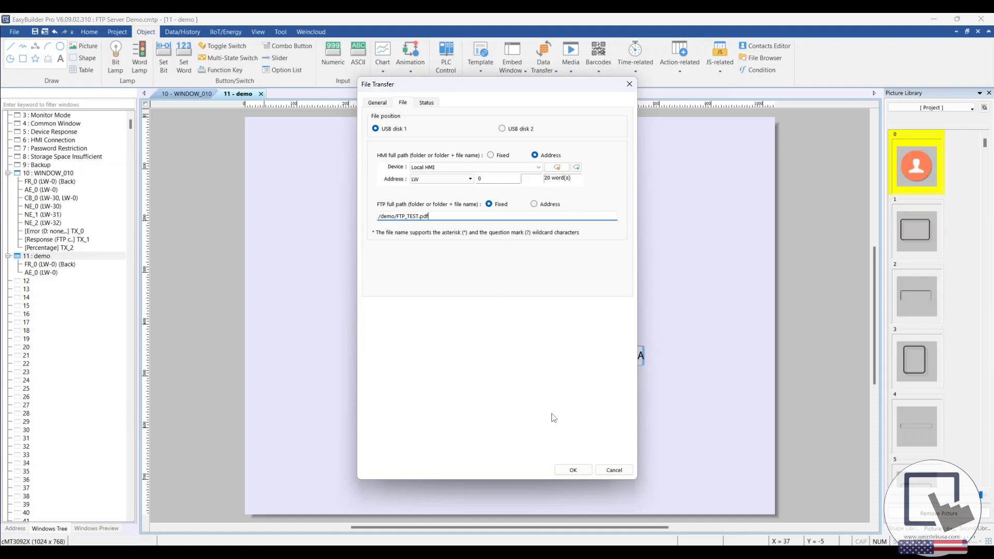
Step: Confirm the upload action and the combo button settings
click(573, 469)
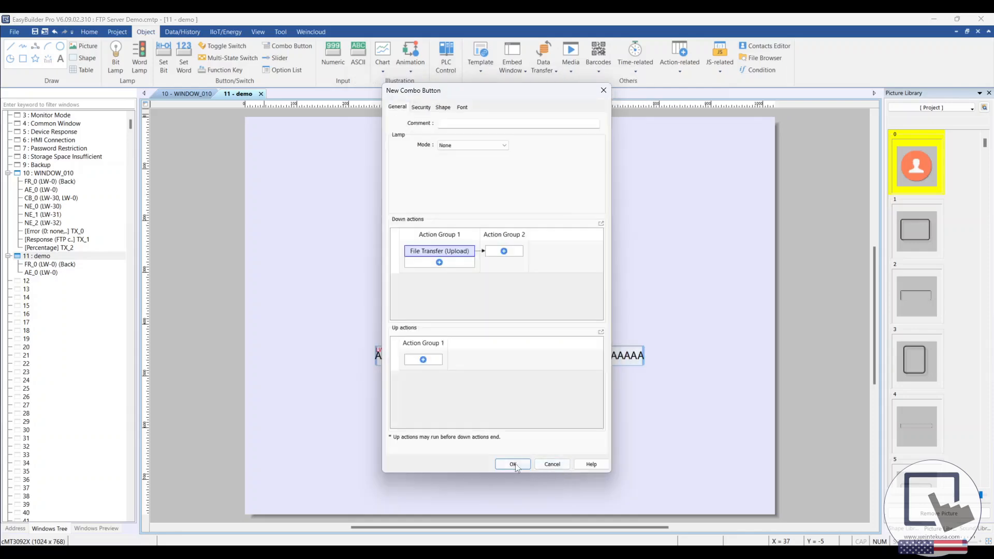
click(513, 464)
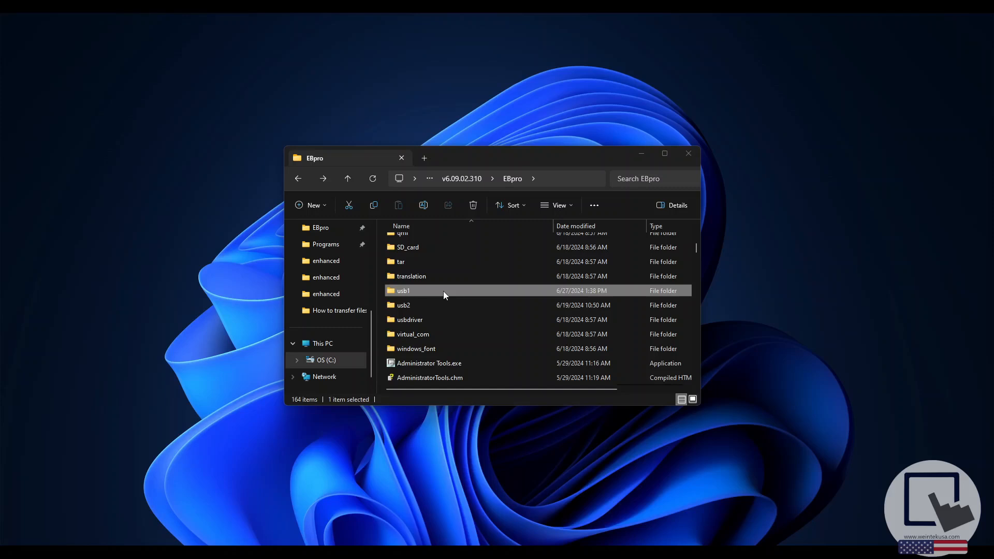
Step: Open the usb1 folder inside EBpro, showing demo.pdf
double_click(403, 290)
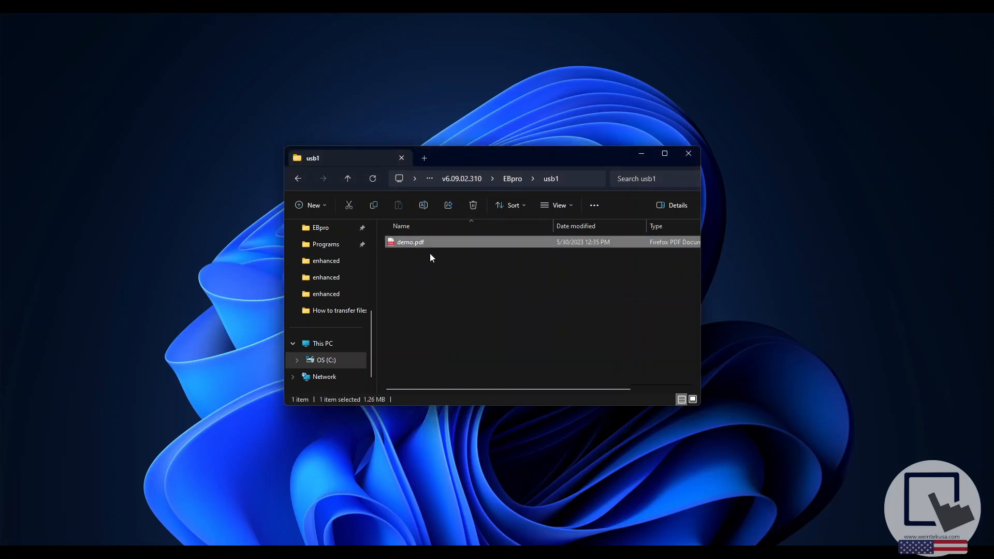
mouse_move(436, 258)
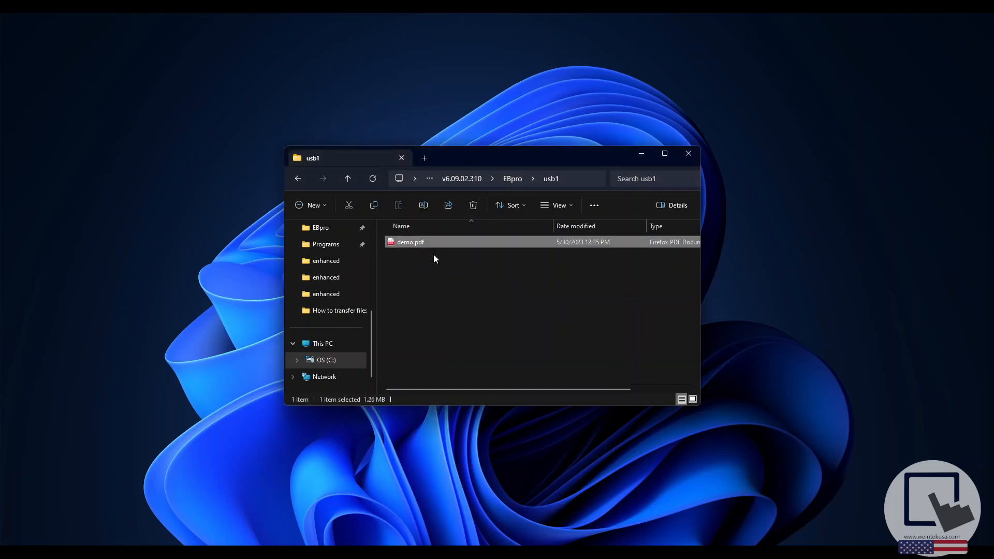
mouse_move(622, 295)
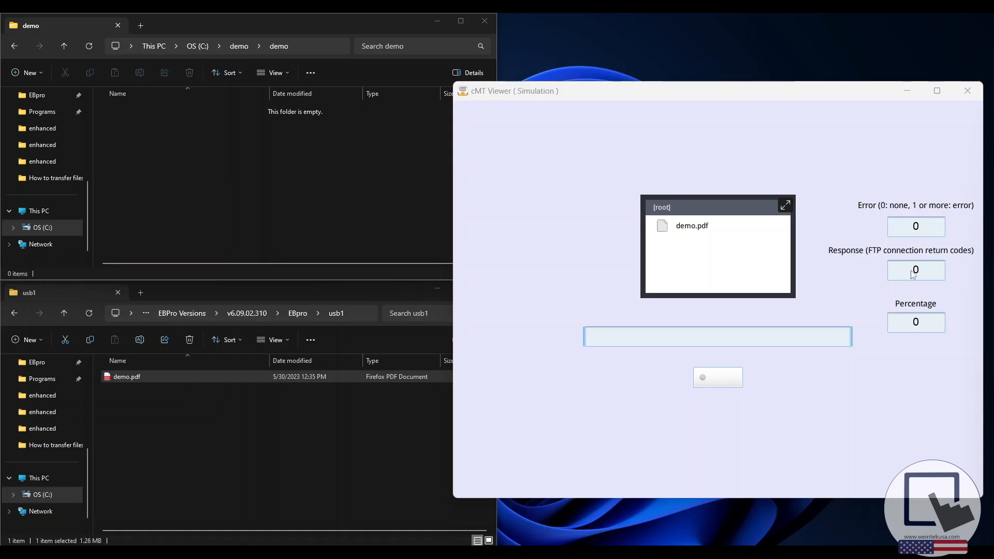
mouse_move(811, 270)
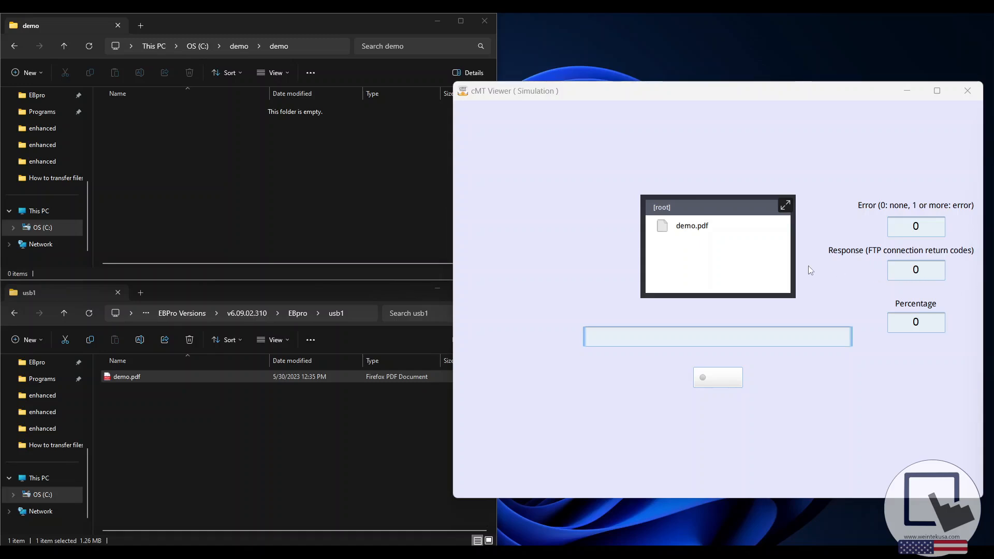
Step: Select demo.pdf in the simulated file browser so its name fills the path field
click(692, 226)
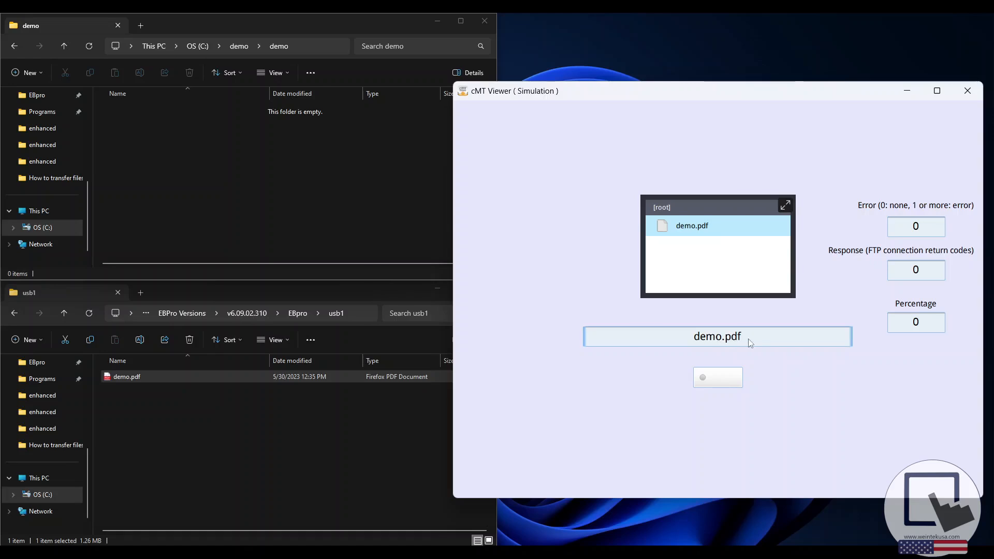
mouse_move(732, 379)
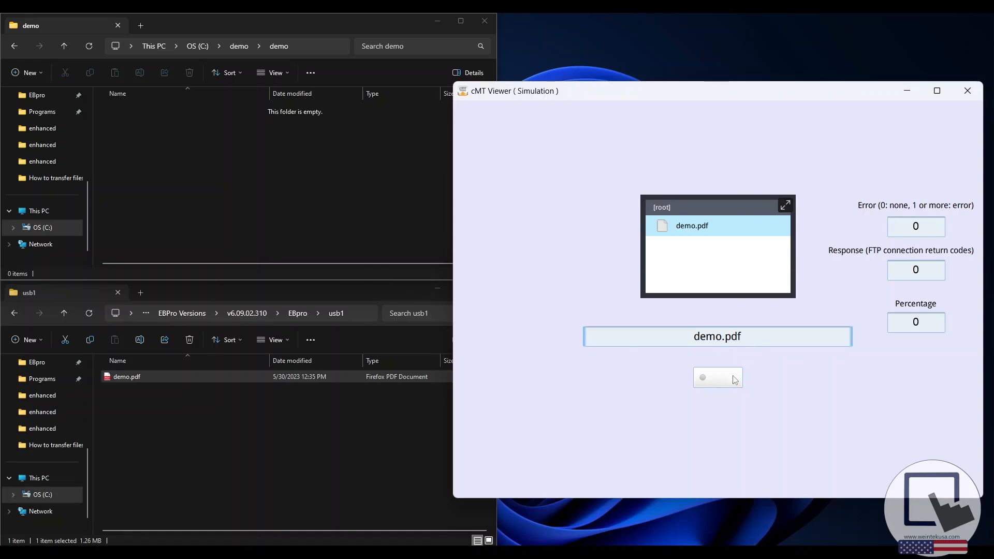